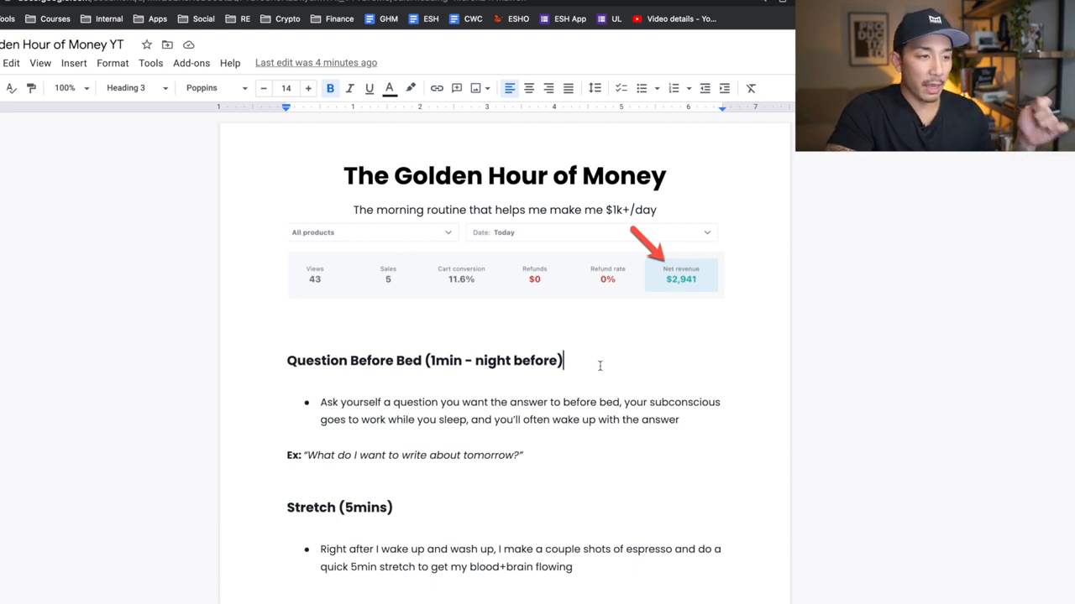
Scroll through the Hemingway sample text, selecting a word and then a line.
{"action": "scroll", "scroll_direction": "down", "scroll_amount": 3}
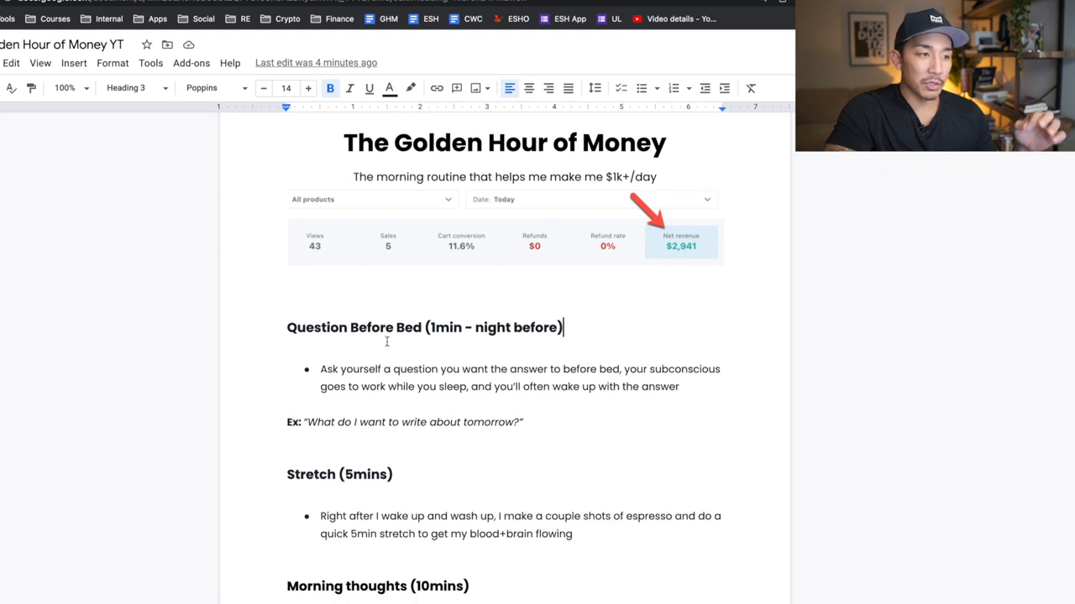
{"action": "scroll", "scroll_direction": "down", "scroll_amount": 3}
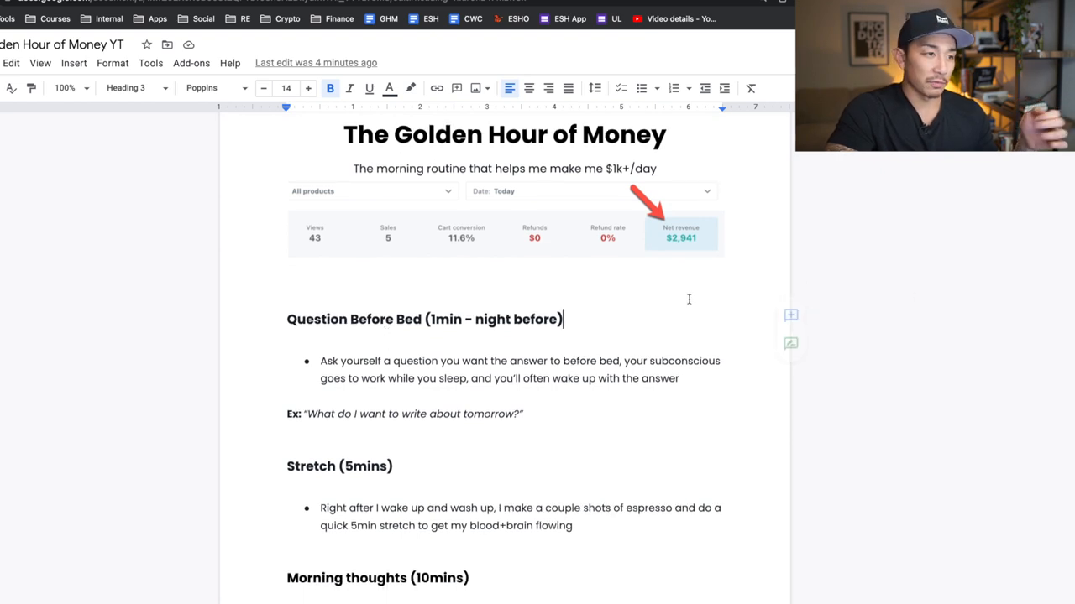
{"action": "scroll", "scroll_direction": "down", "scroll_amount": 3}
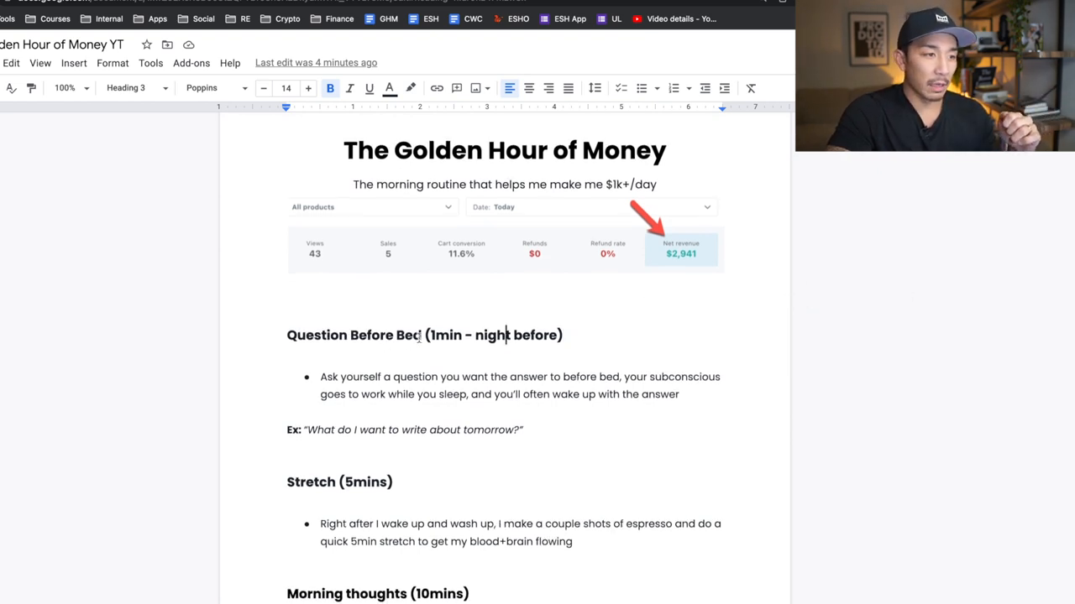
{"action": "double_click", "coordinate": [353, 335]}
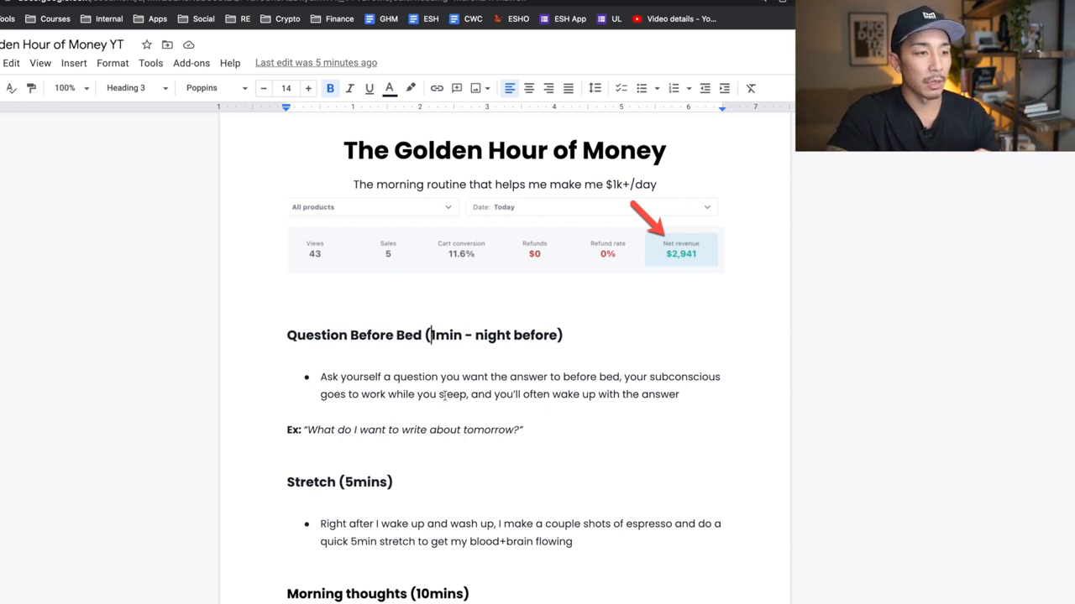
{"action": "left_click_drag", "start_coordinate": [308, 430], "coordinate": [522, 429]}
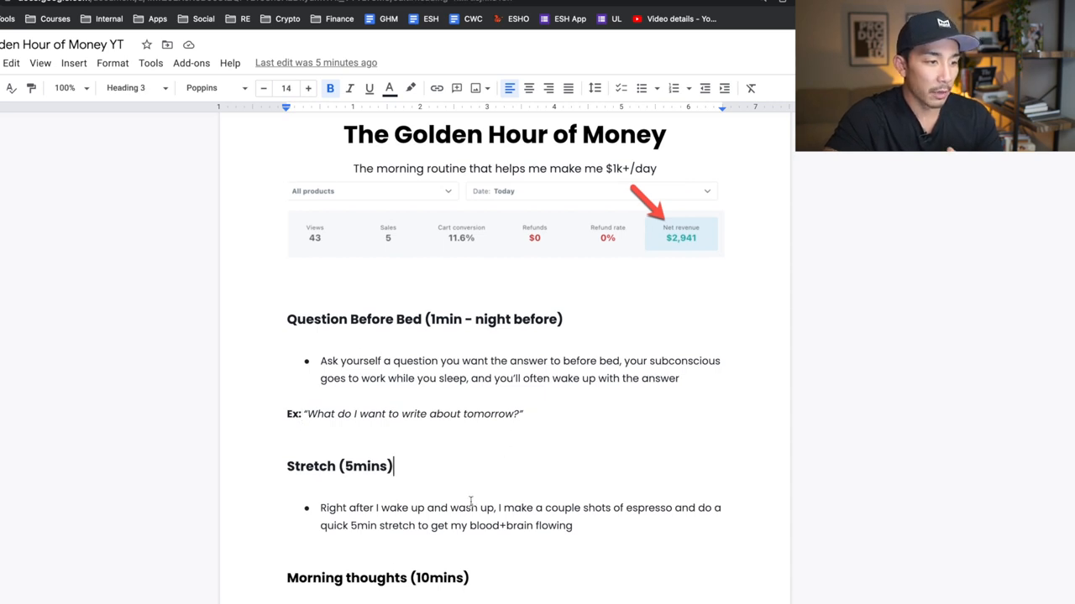
{"action": "scroll", "scroll_direction": "down", "scroll_amount": 3}
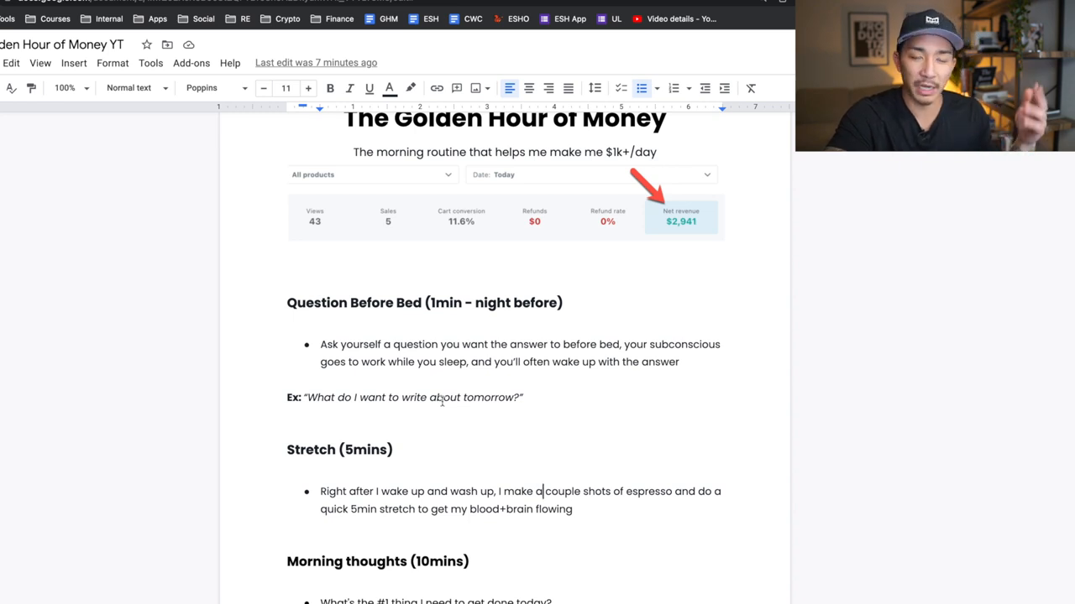
Scroll further down the sample text and select a full paragraph.
{"action": "scroll", "scroll_direction": "up", "scroll_amount": 3}
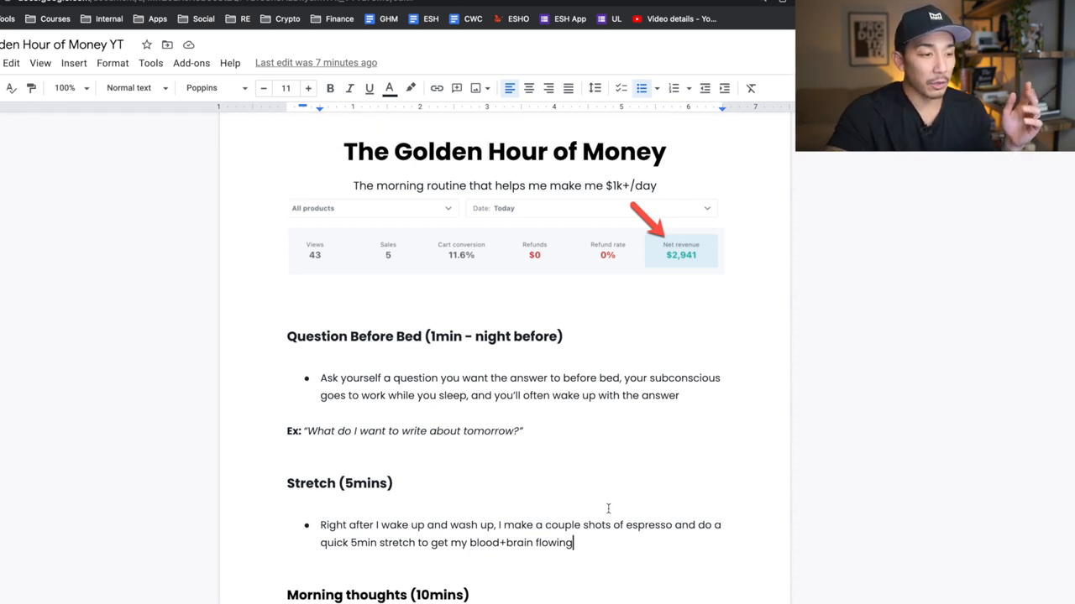
{"action": "scroll", "scroll_direction": "down", "scroll_amount": 3}
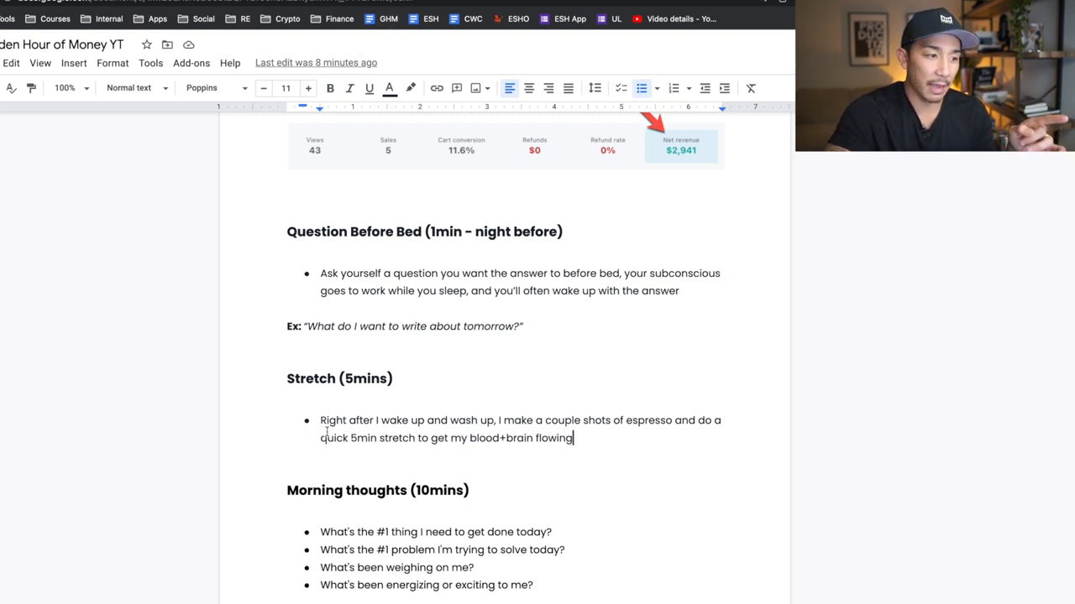
{"action": "scroll", "scroll_direction": "down", "scroll_amount": 3}
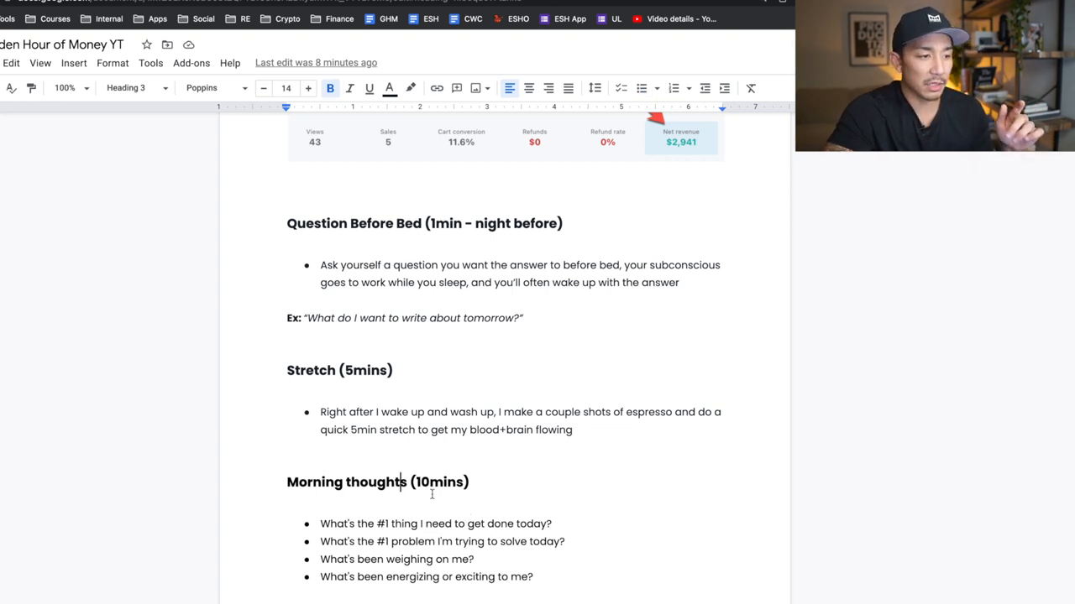
{"action": "scroll", "scroll_direction": "down", "scroll_amount": 3}
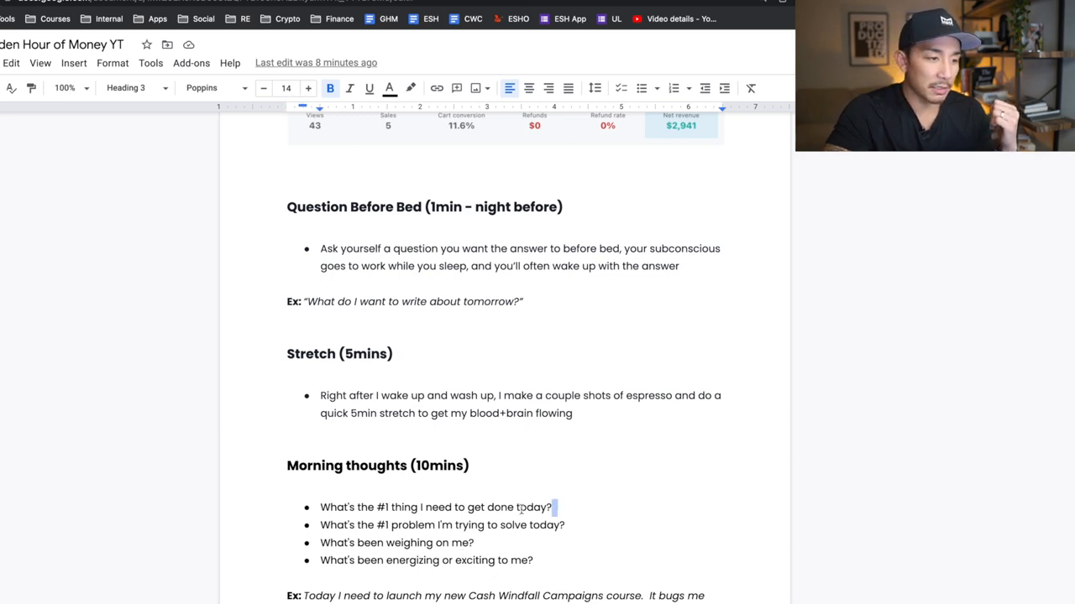
{"action": "triple_click", "coordinate": [442, 525]}
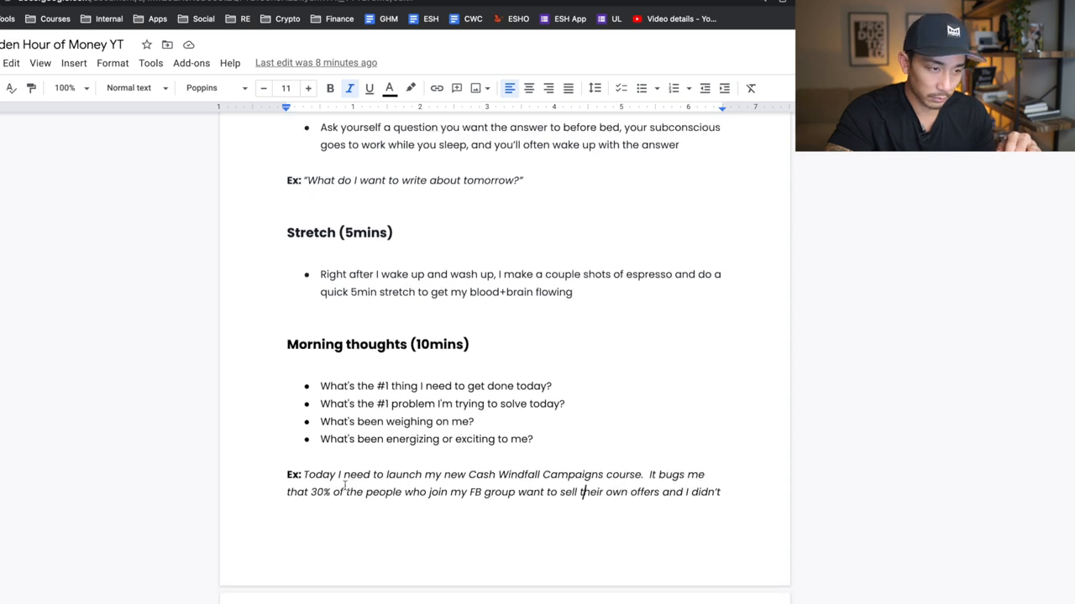
{"action": "scroll", "scroll_direction": "down", "scroll_amount": 3}
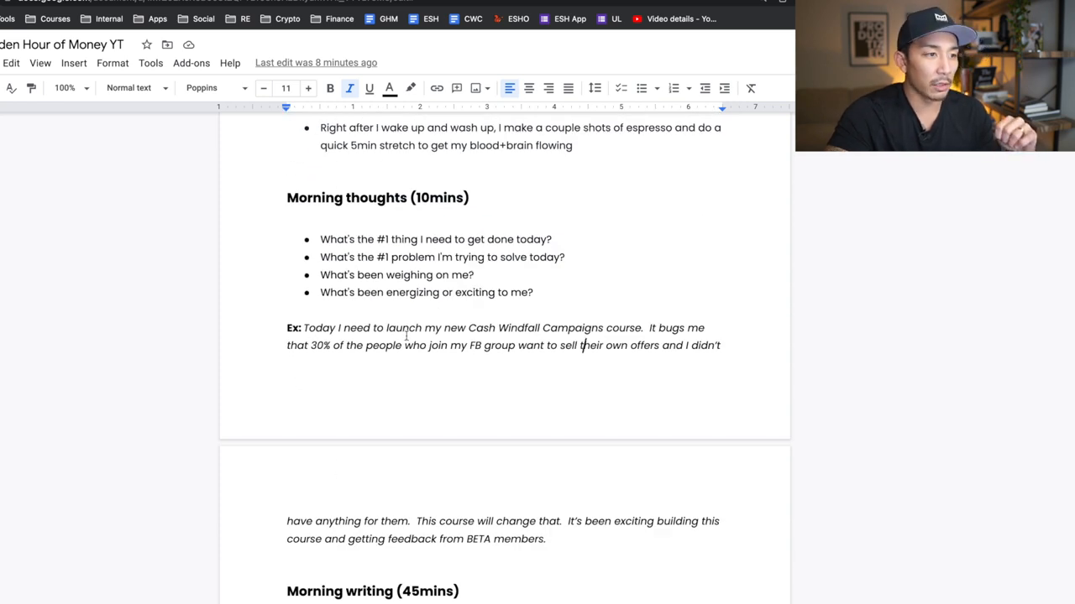
{"action": "scroll", "scroll_direction": "down", "scroll_amount": 3}
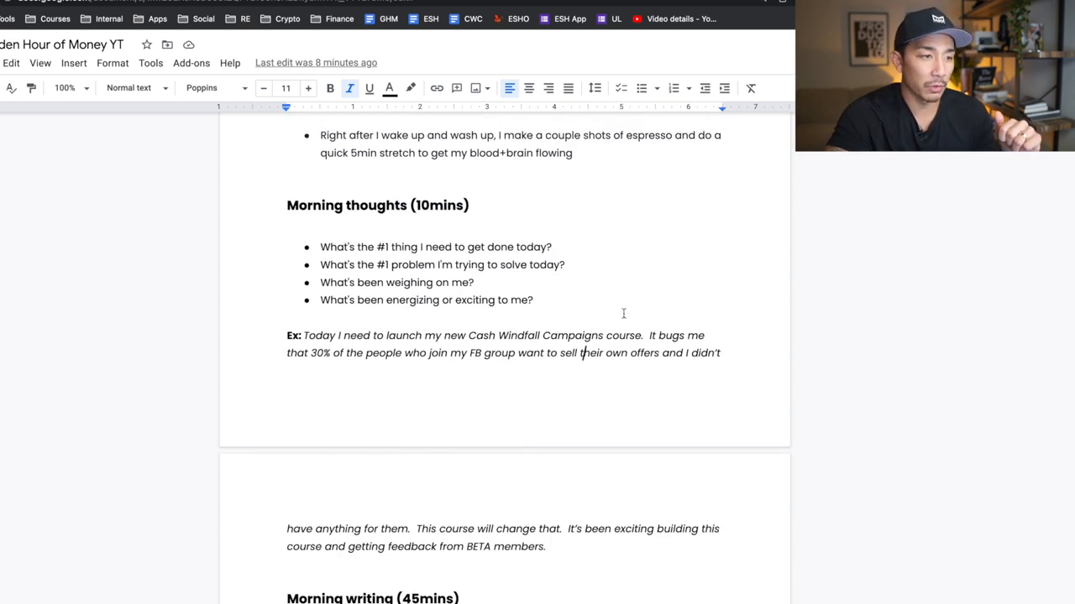
{"action": "mouse_move", "coordinate": [530, 378]}
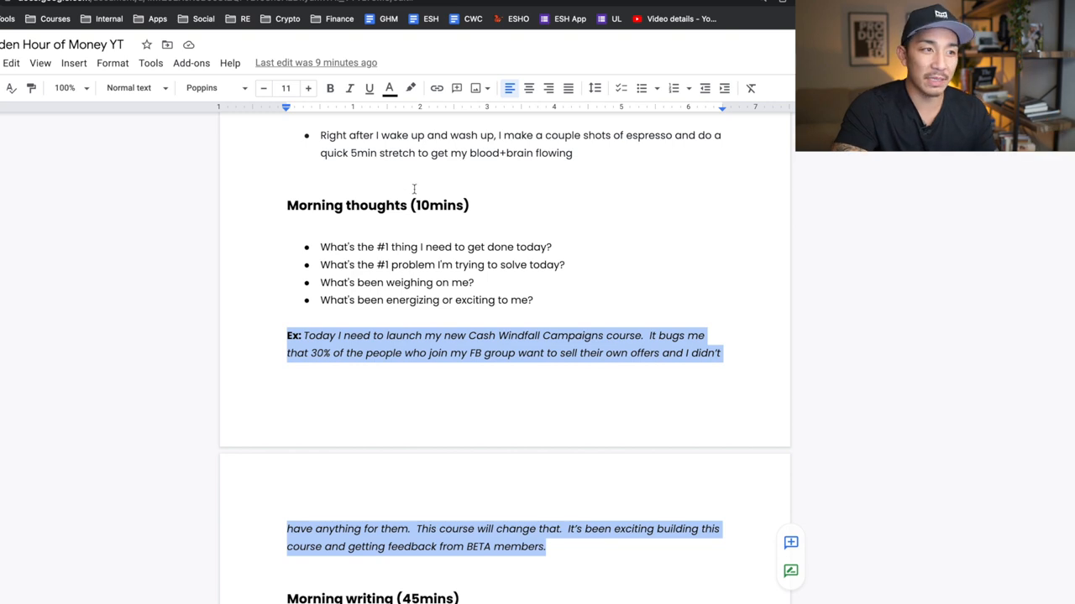
{"action": "mouse_move", "coordinate": [457, 322]}
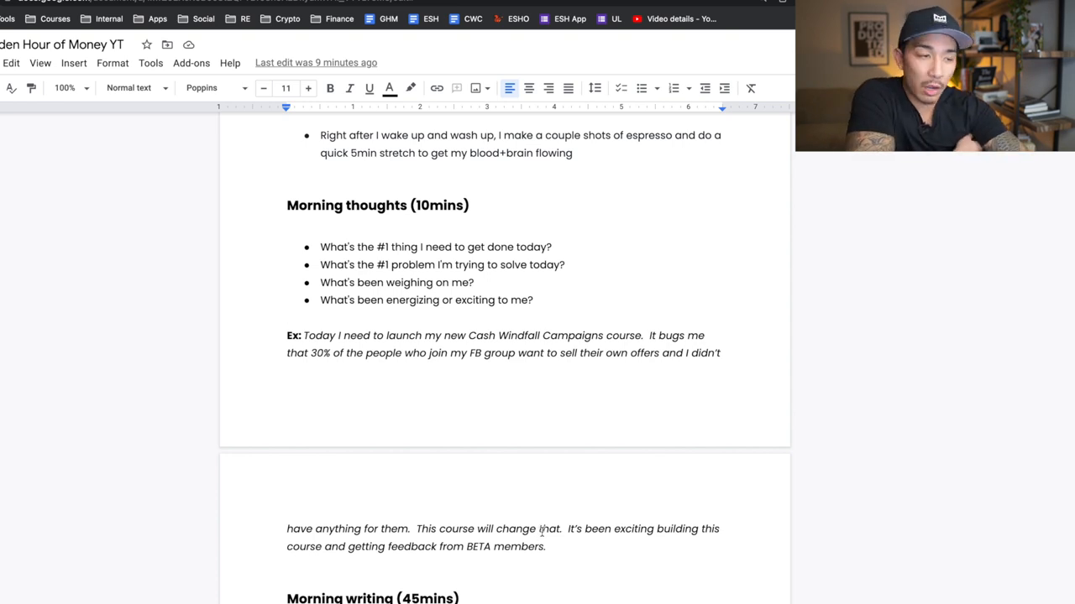
{"action": "mouse_move", "coordinate": [470, 496]}
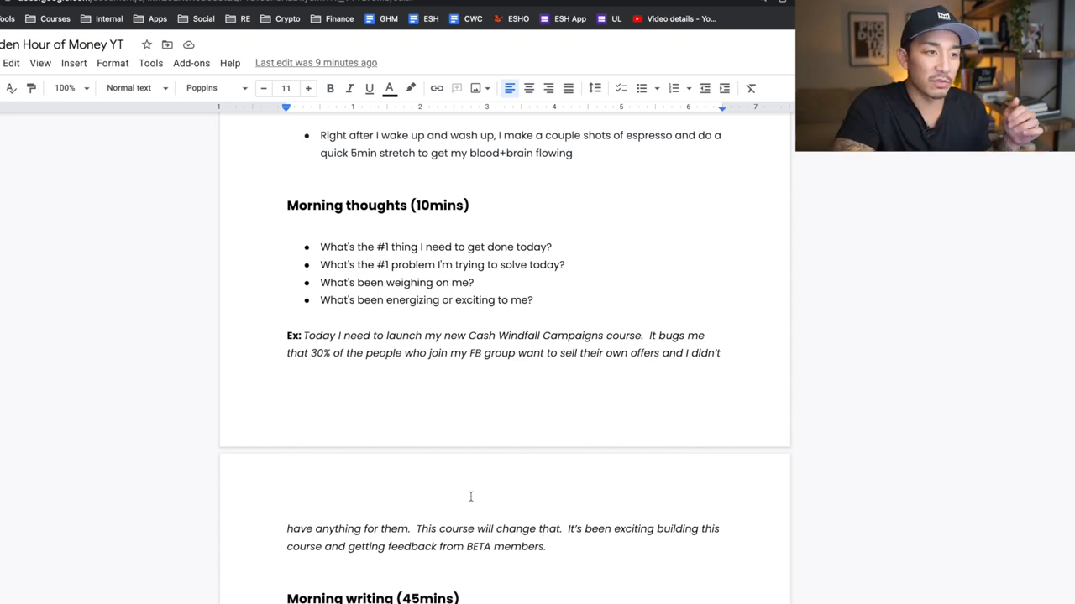
Select the Morning thoughts example answer and the social-media reposting bullet, then return to Google Docs.
{"action": "left_click_drag", "start_coordinate": [319, 247], "coordinate": [533, 300]}
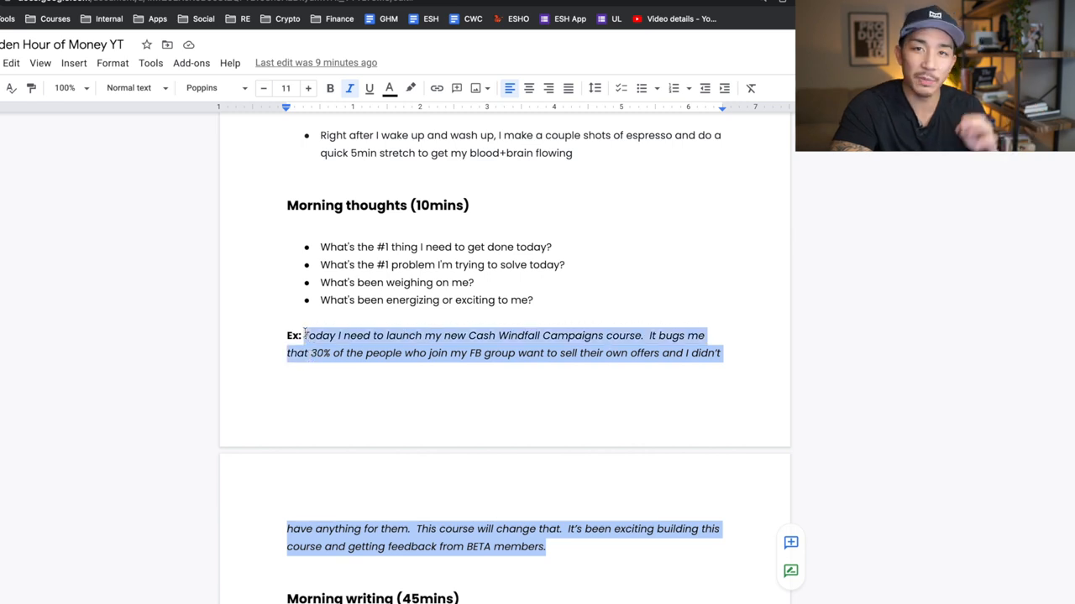
{"action": "mouse_move", "coordinate": [371, 258]}
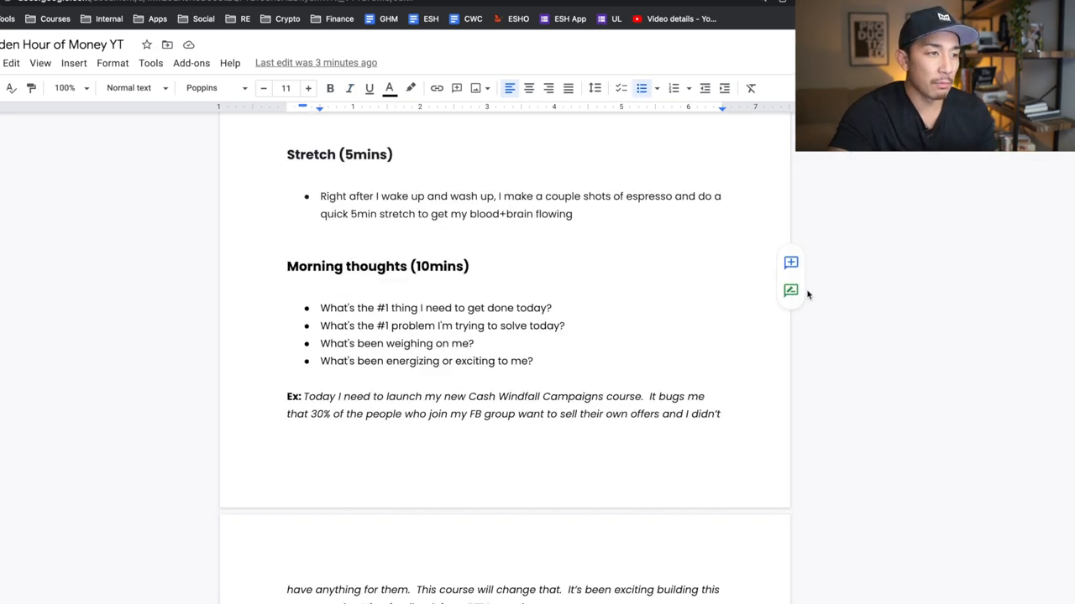
{"action": "scroll", "scroll_direction": "down", "scroll_amount": 3}
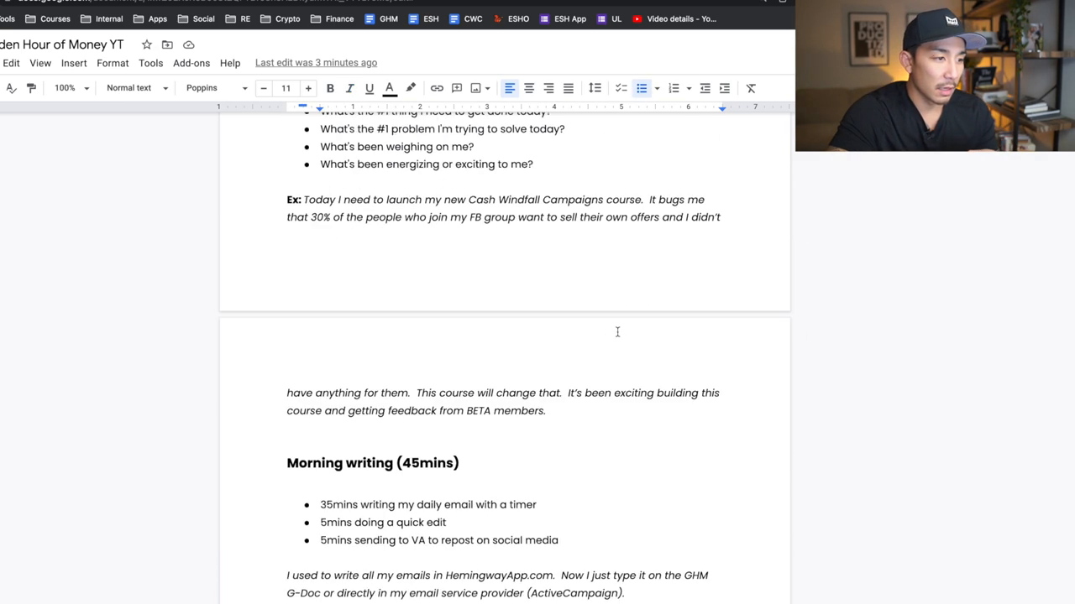
{"action": "scroll", "scroll_direction": "down", "scroll_amount": 3}
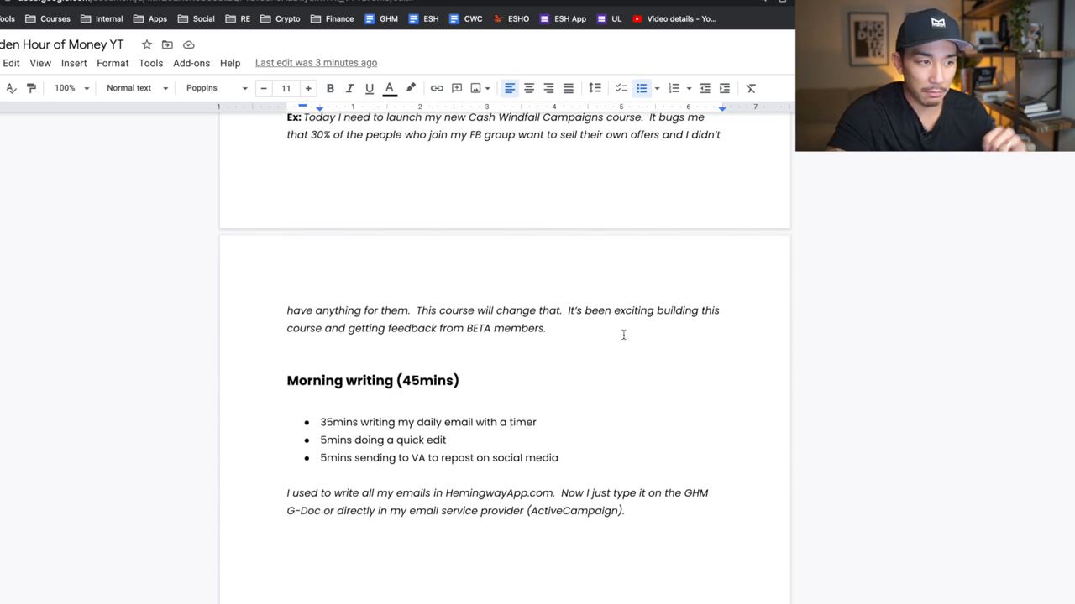
{"action": "scroll", "scroll_direction": "down", "scroll_amount": 3}
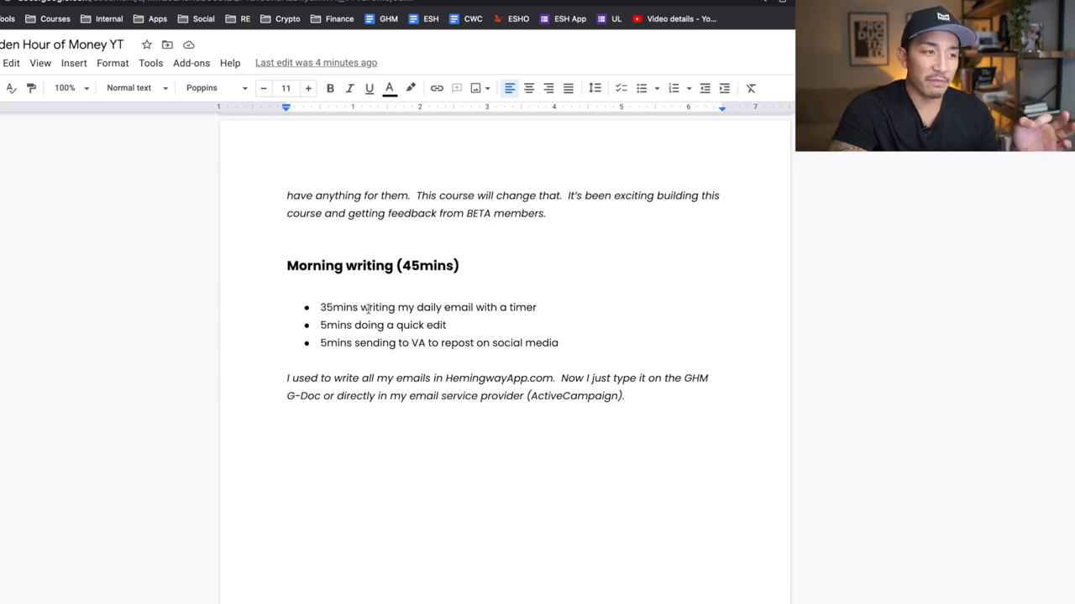
{"action": "mouse_move", "coordinate": [423, 339]}
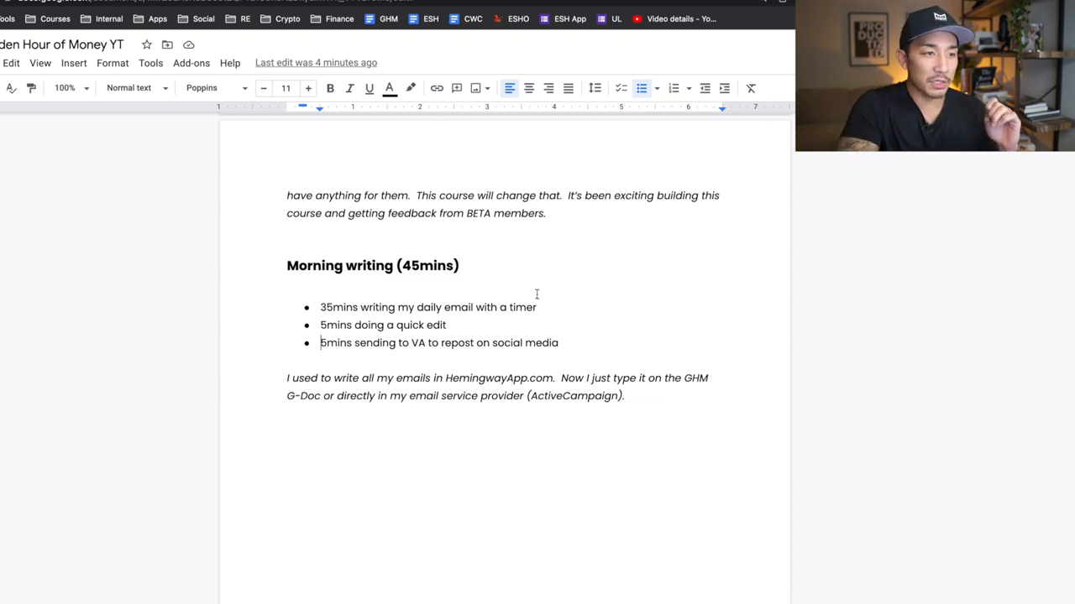
{"action": "left_click_drag", "start_coordinate": [460, 342], "coordinate": [558, 342]}
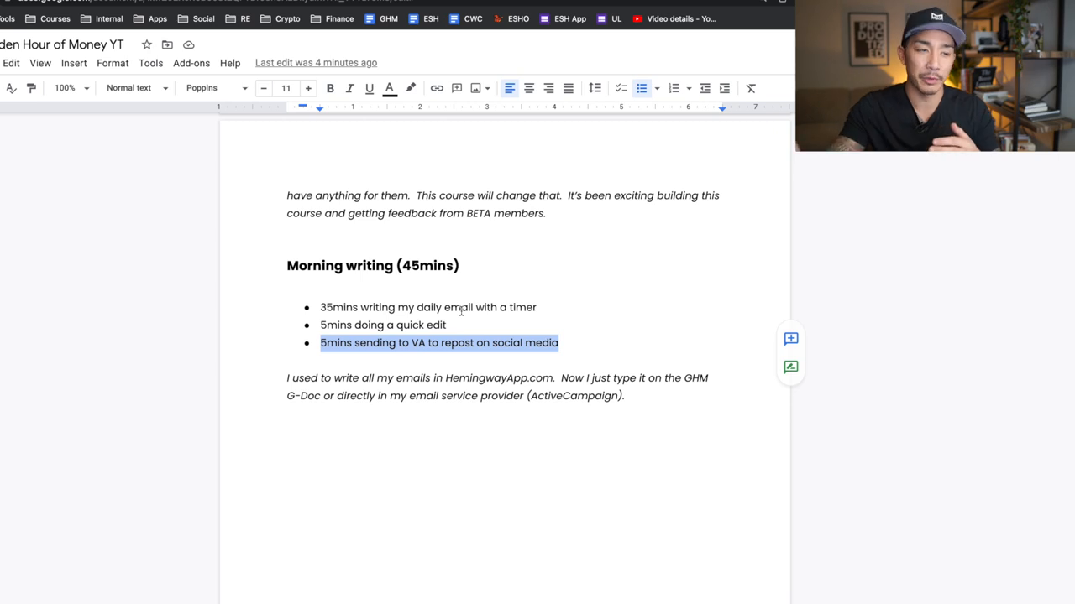
{"action": "mouse_move", "coordinate": [418, 355]}
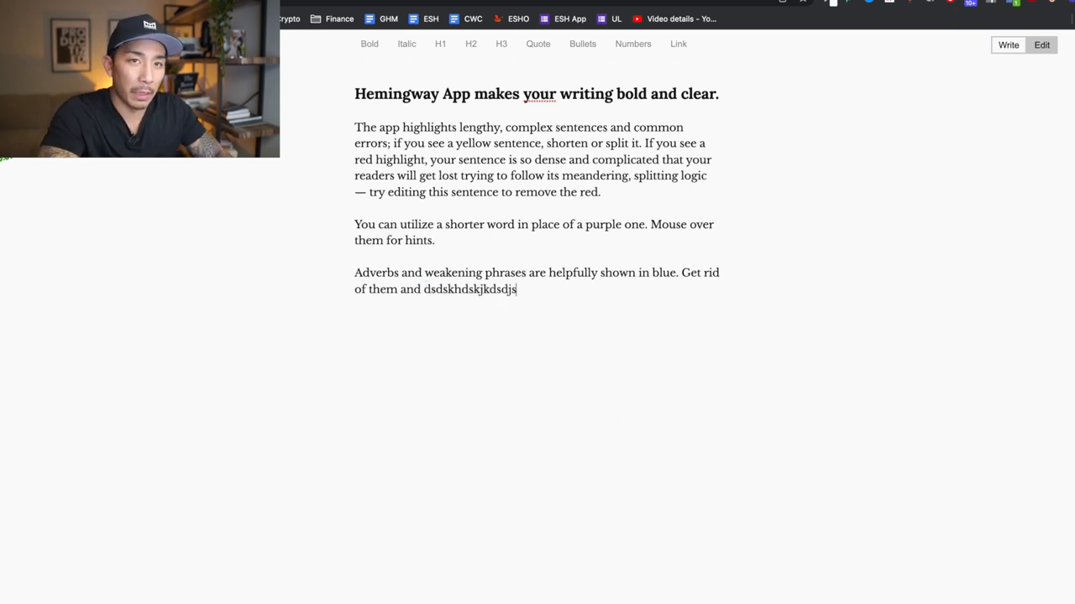
{"action": "left_click", "coordinate": [1041, 44]}
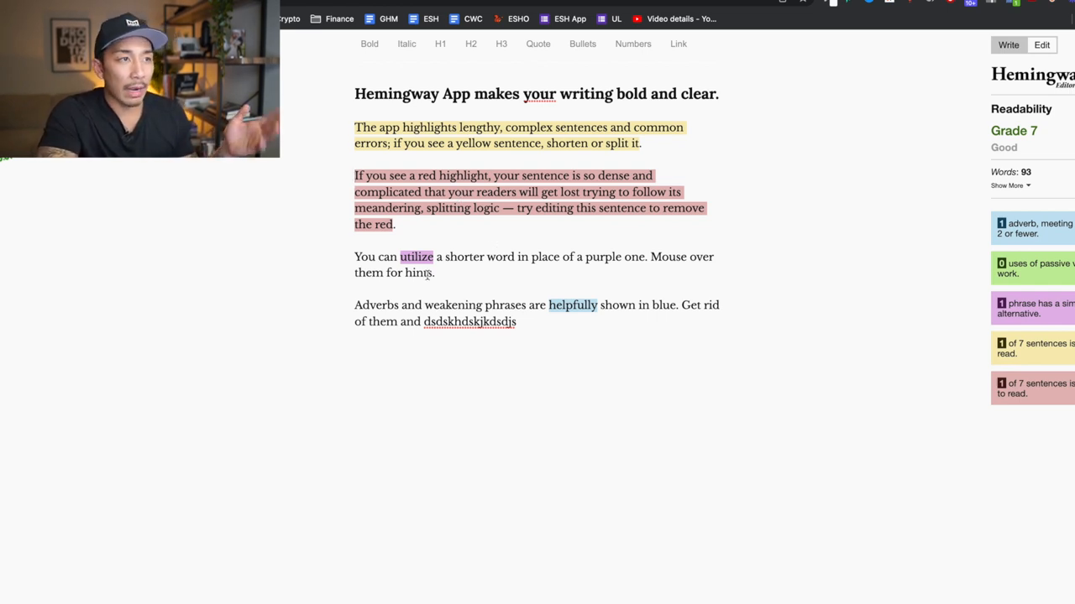
{"action": "mouse_move", "coordinate": [132, 234]}
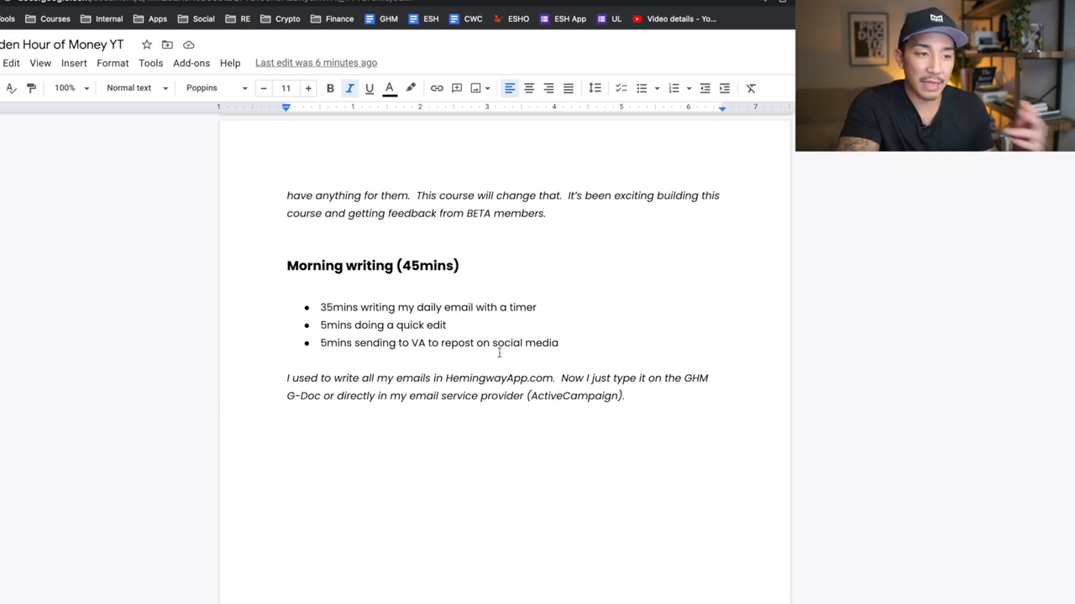
Open the 'how to make everyday a payday' campaign email and scroll down to its sign-off.
{"action": "double_click", "coordinate": [573, 396]}
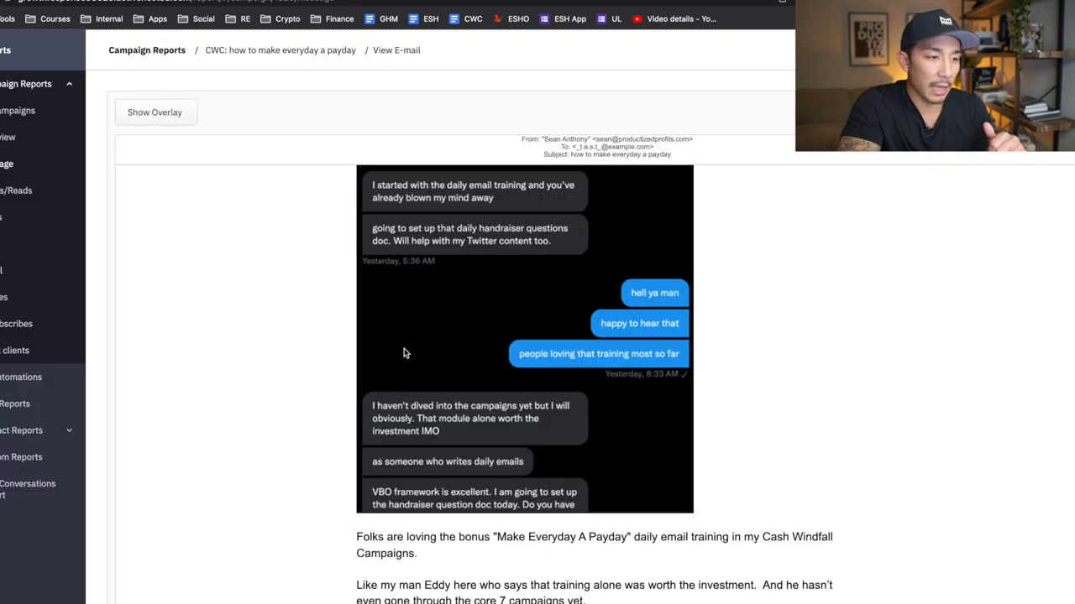
{"action": "scroll", "scroll_direction": "down", "scroll_amount": 3}
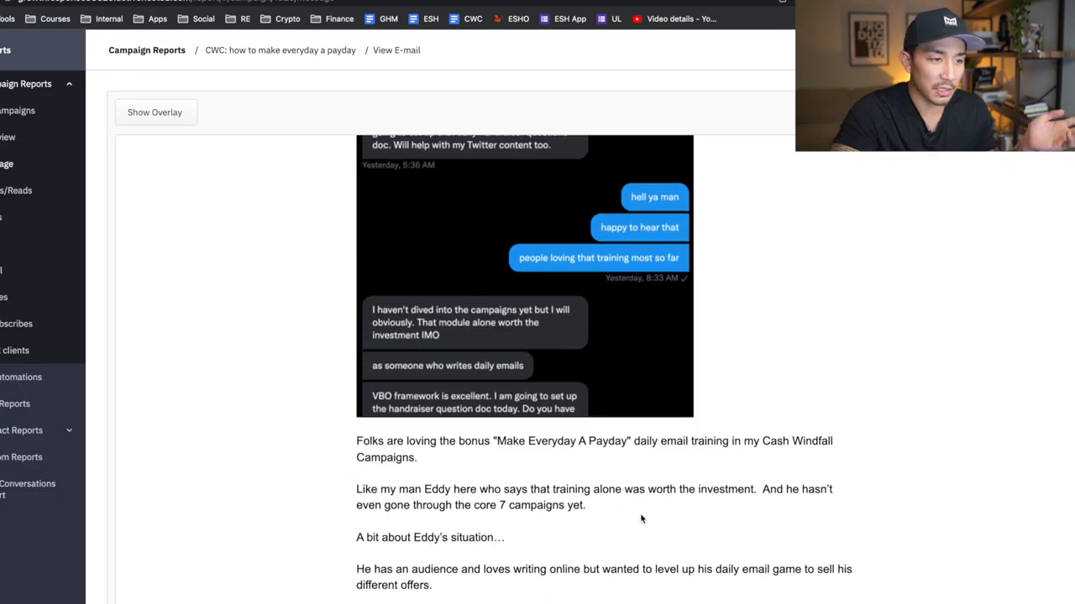
{"action": "scroll", "scroll_direction": "down", "scroll_amount": 3}
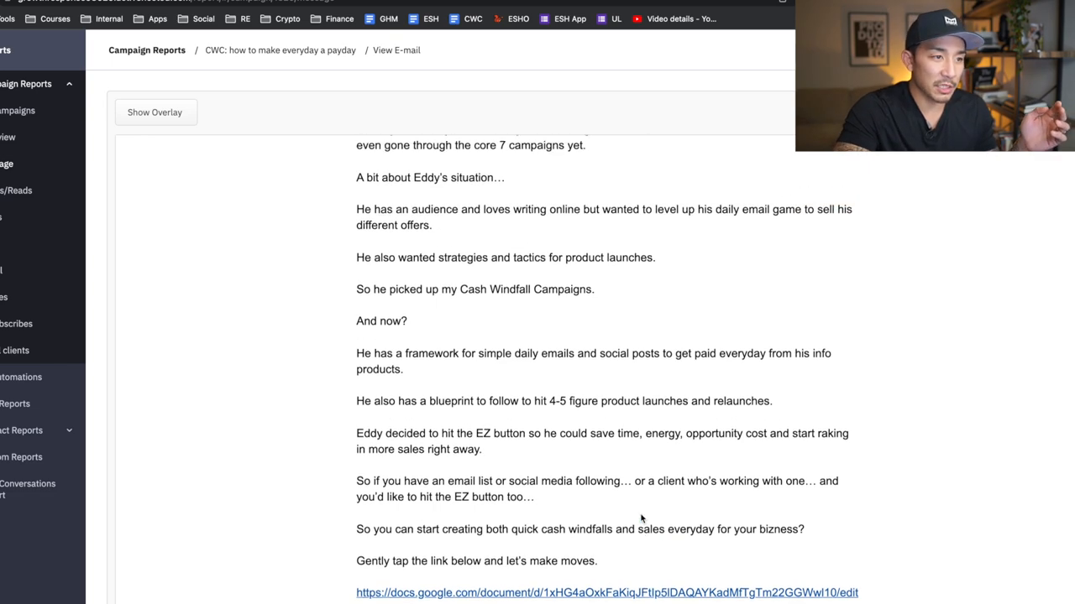
{"action": "scroll", "scroll_direction": "down", "scroll_amount": 3}
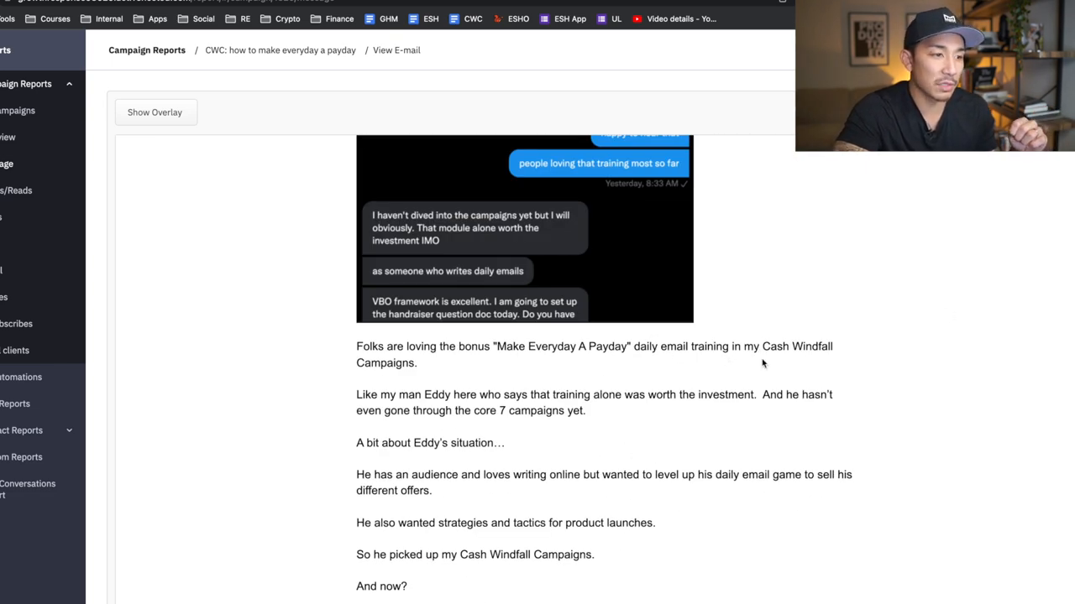
{"action": "scroll", "scroll_direction": "down", "scroll_amount": 3}
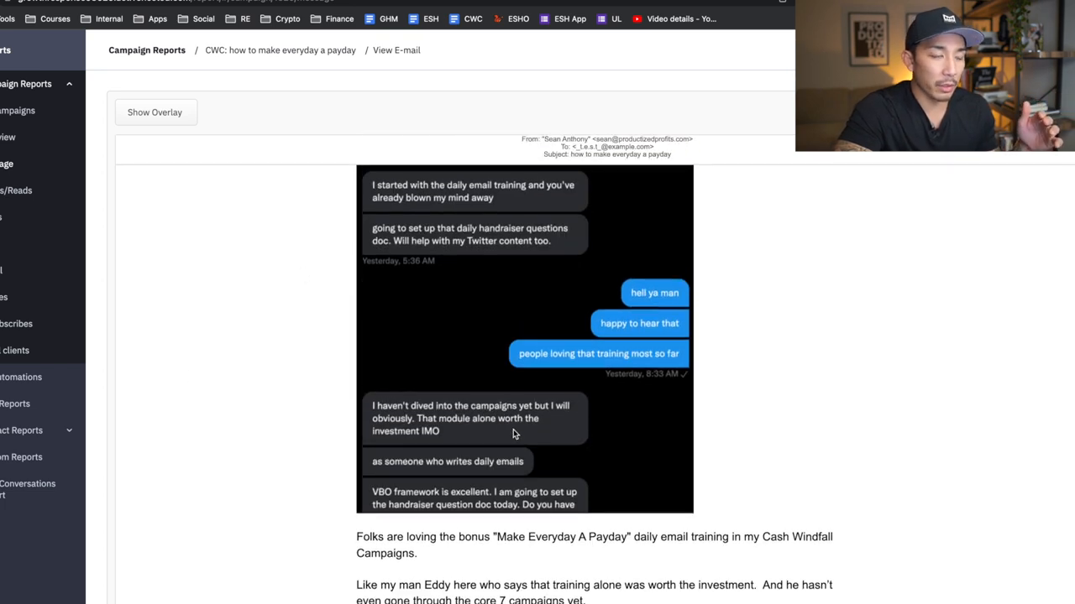
{"action": "mouse_move", "coordinate": [610, 442]}
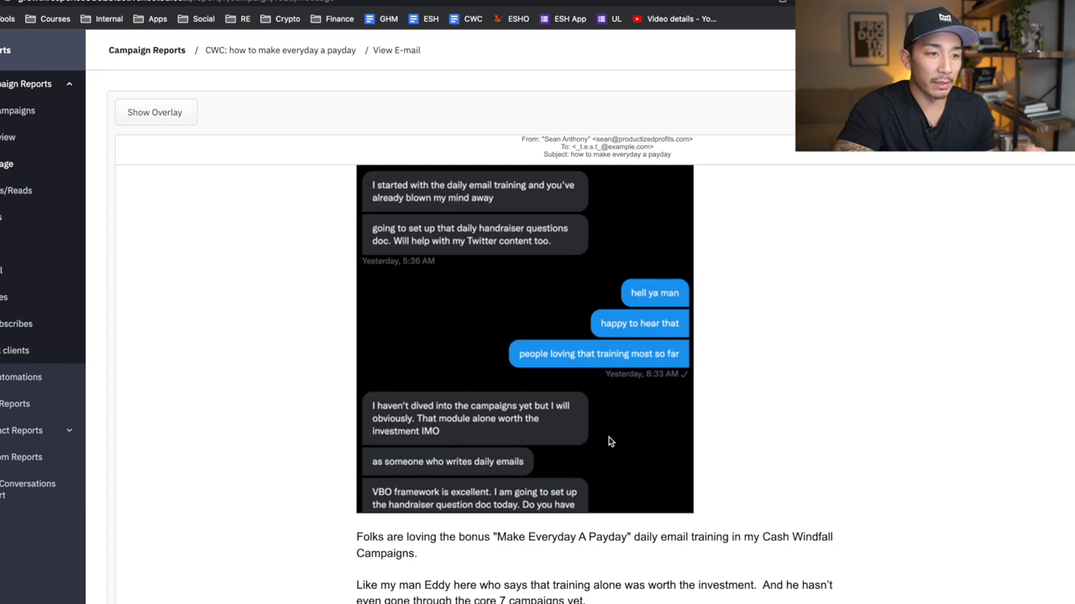
{"action": "mouse_move", "coordinate": [574, 432]}
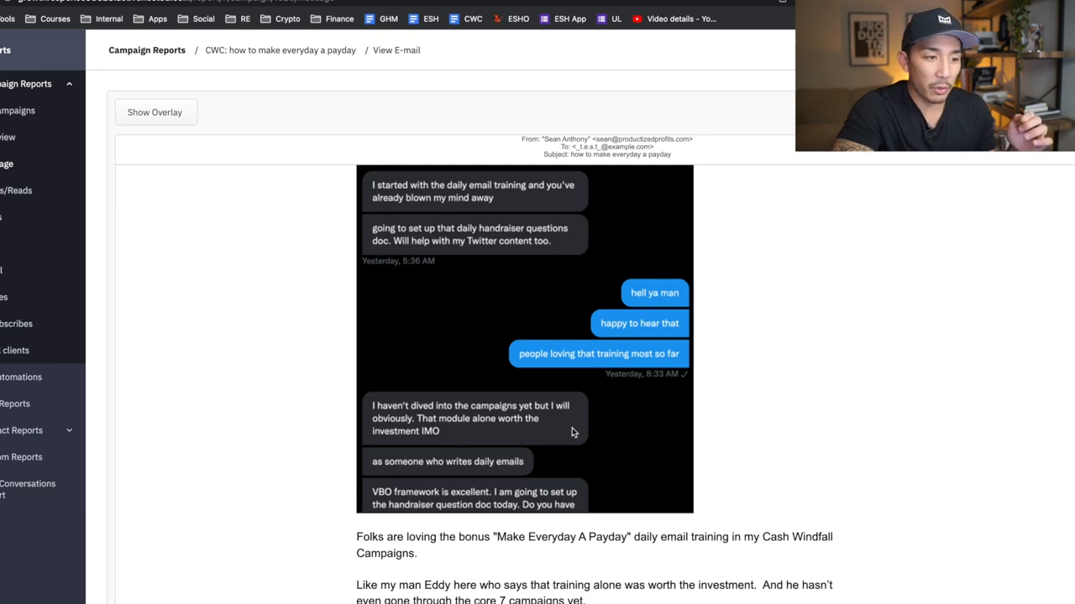
{"action": "scroll", "scroll_direction": "down", "scroll_amount": 3}
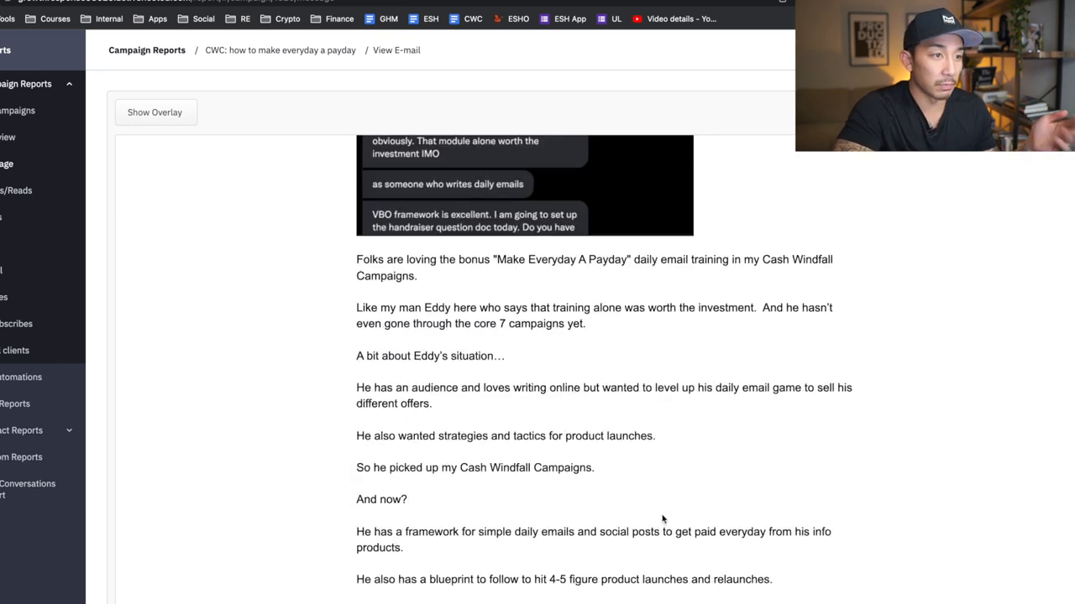
{"action": "scroll", "scroll_direction": "down", "scroll_amount": 3}
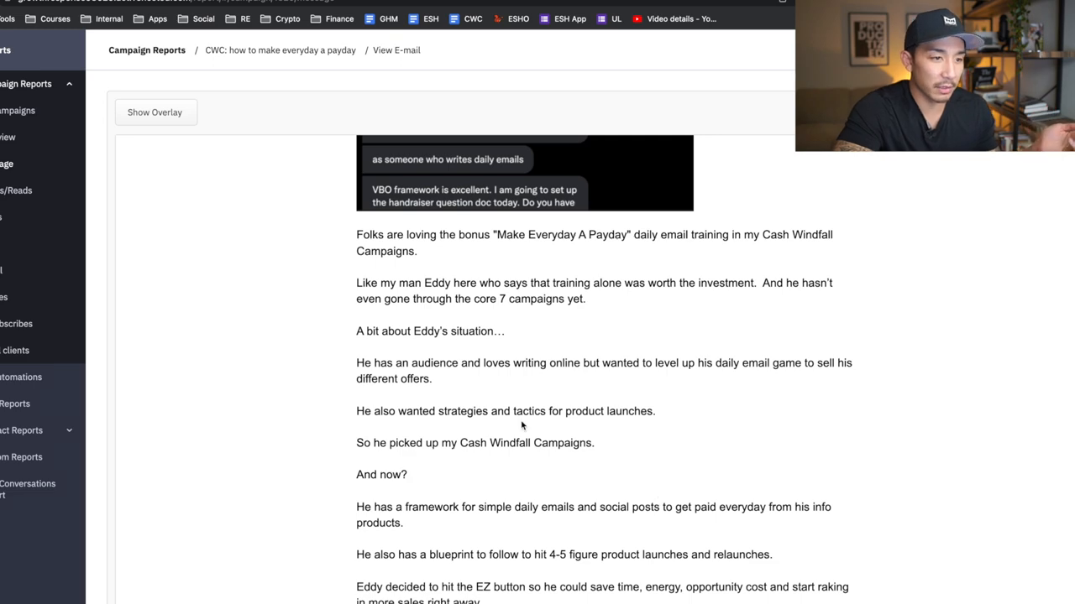
{"action": "scroll", "scroll_direction": "down", "scroll_amount": 3}
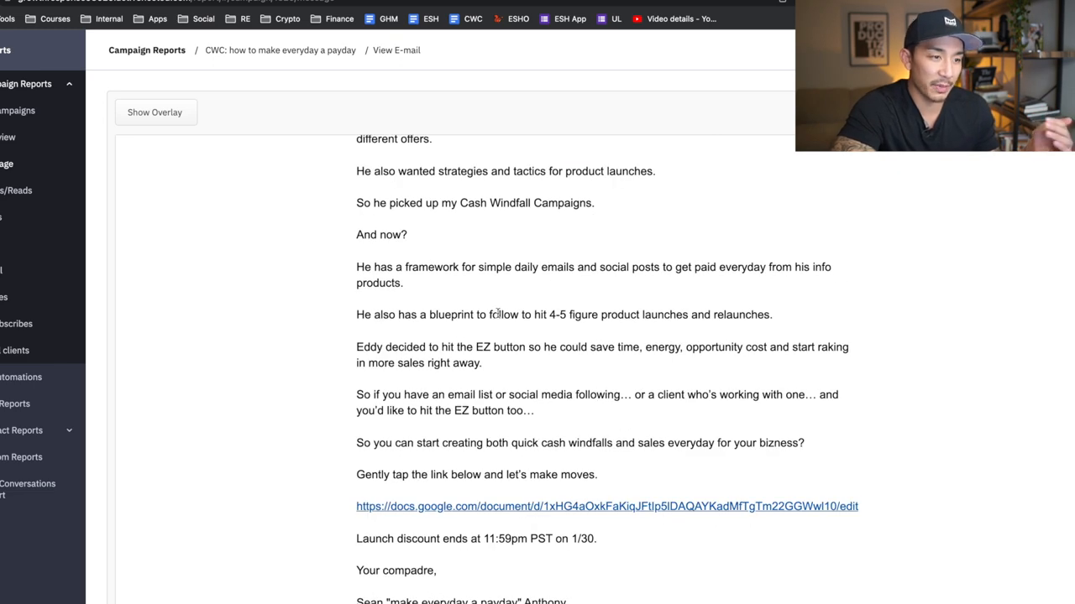
{"action": "scroll", "scroll_direction": "down", "scroll_amount": 3}
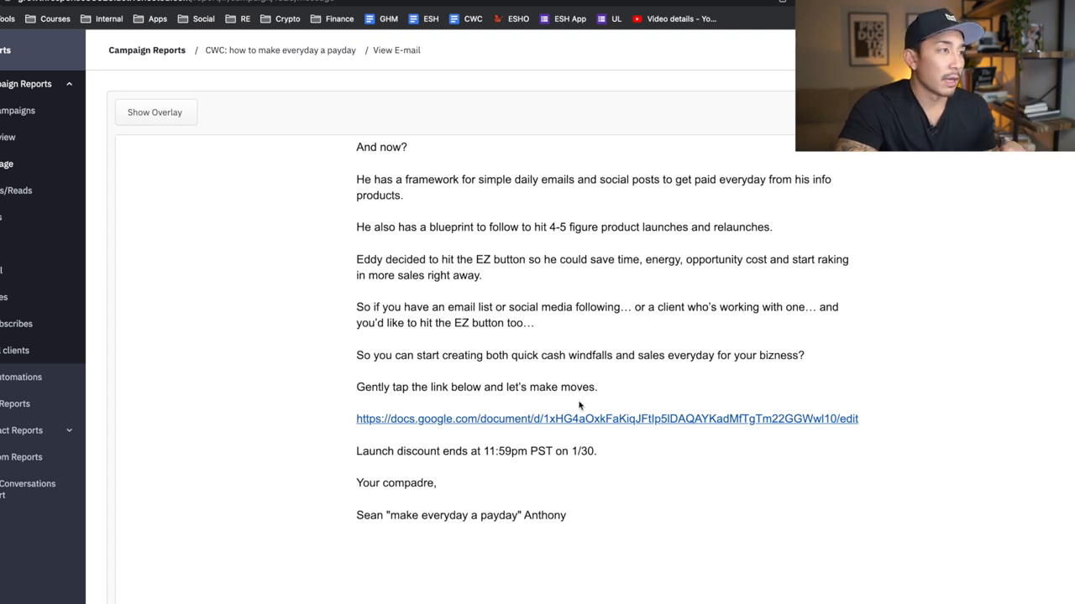
Return to the Golden Hour of Money doc and scroll down toward Morning writing.
{"action": "left_click", "coordinate": [607, 419]}
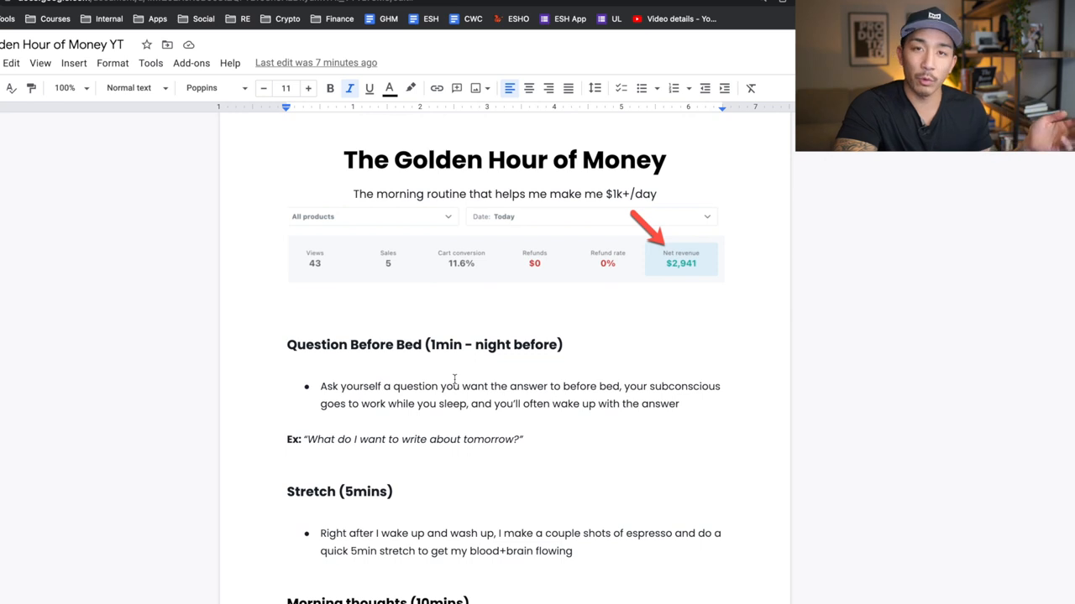
{"action": "mouse_move", "coordinate": [464, 382]}
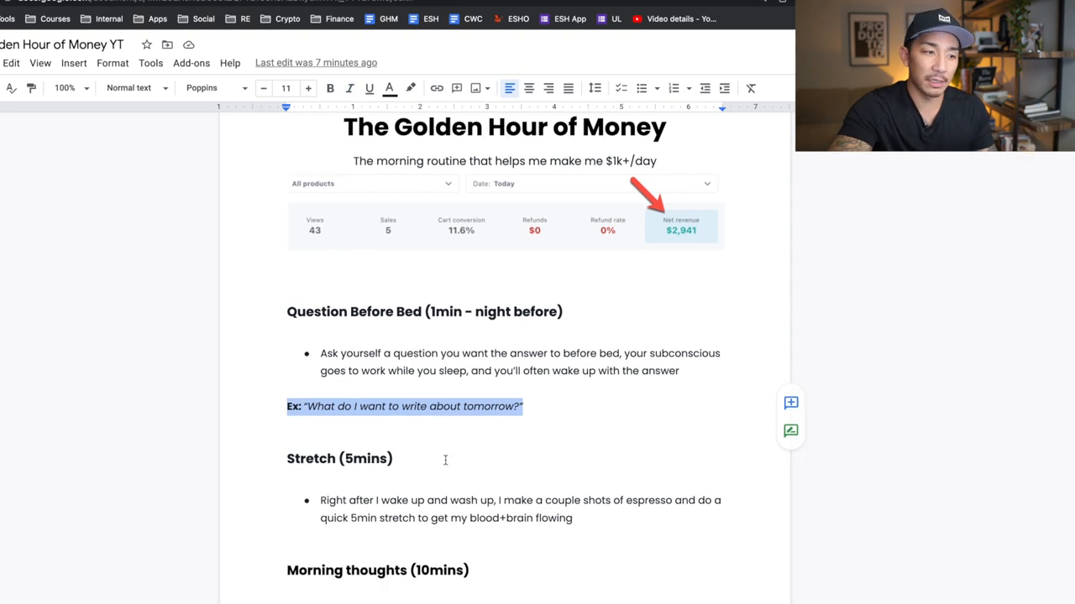
{"action": "scroll", "scroll_direction": "down", "scroll_amount": 3}
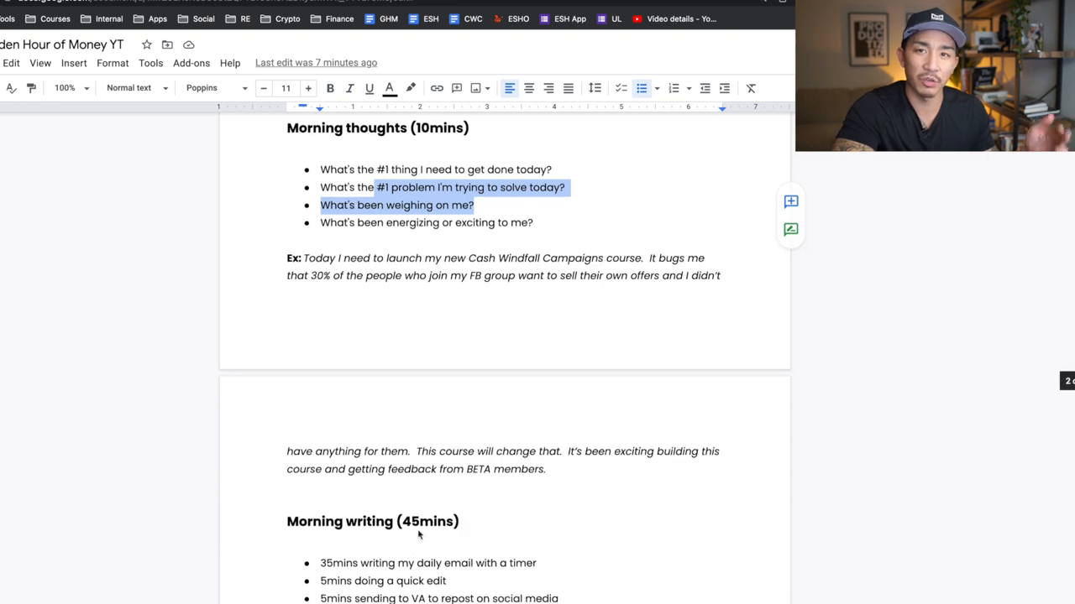
{"action": "scroll", "scroll_direction": "down", "scroll_amount": 3}
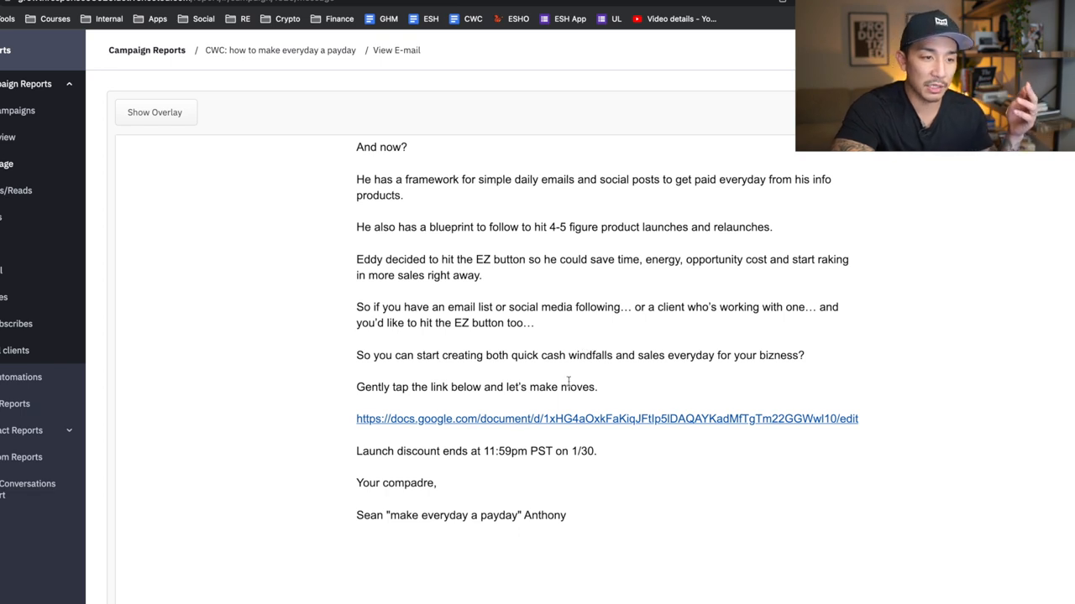
{"action": "mouse_move", "coordinate": [694, 424]}
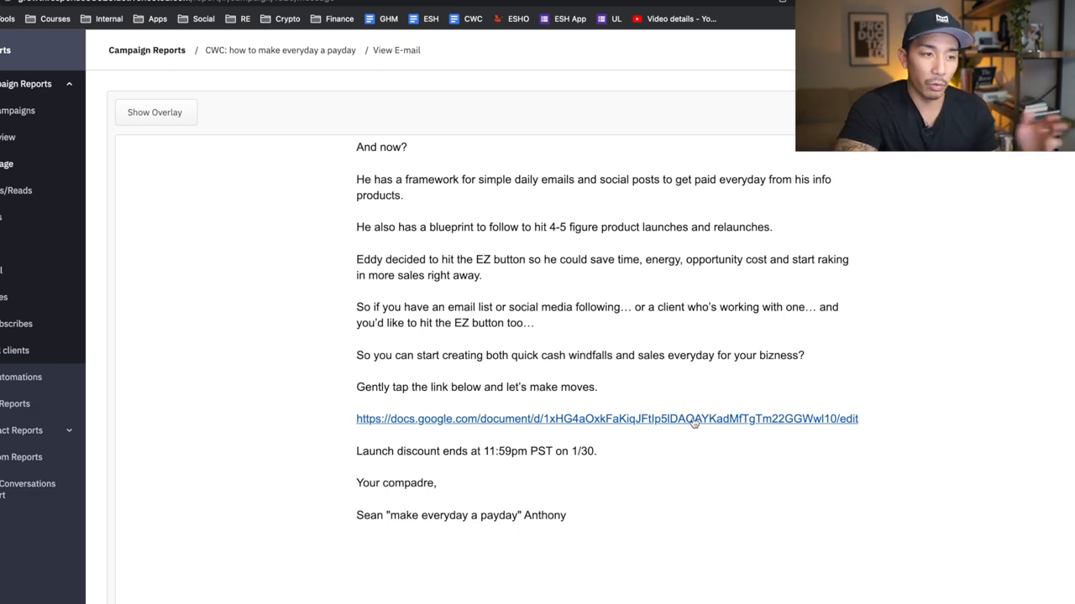
{"action": "mouse_move", "coordinate": [893, 392]}
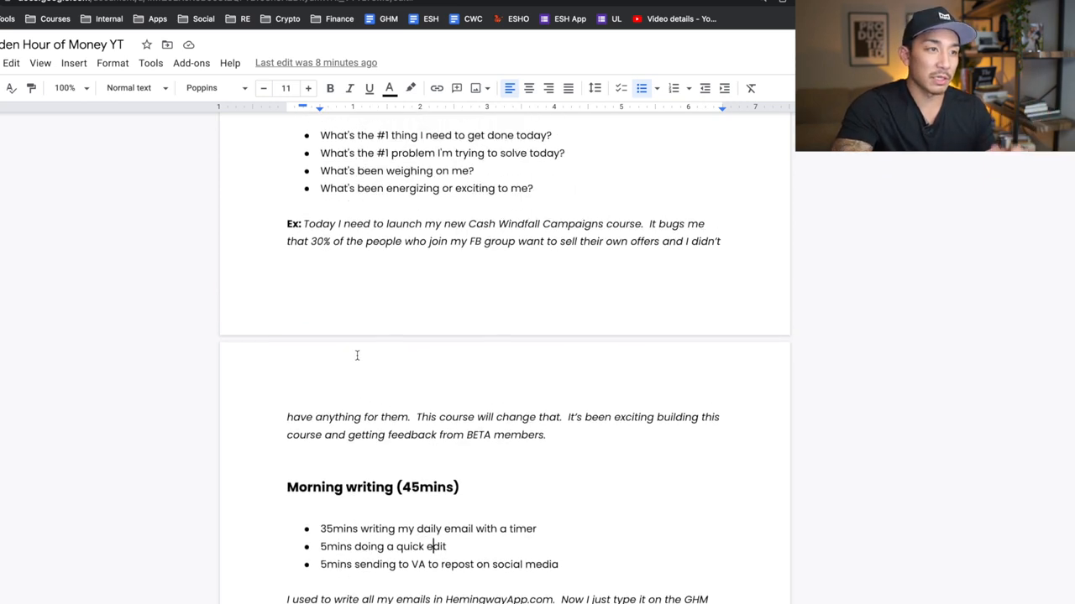
{"action": "scroll", "scroll_direction": "down", "scroll_amount": 3}
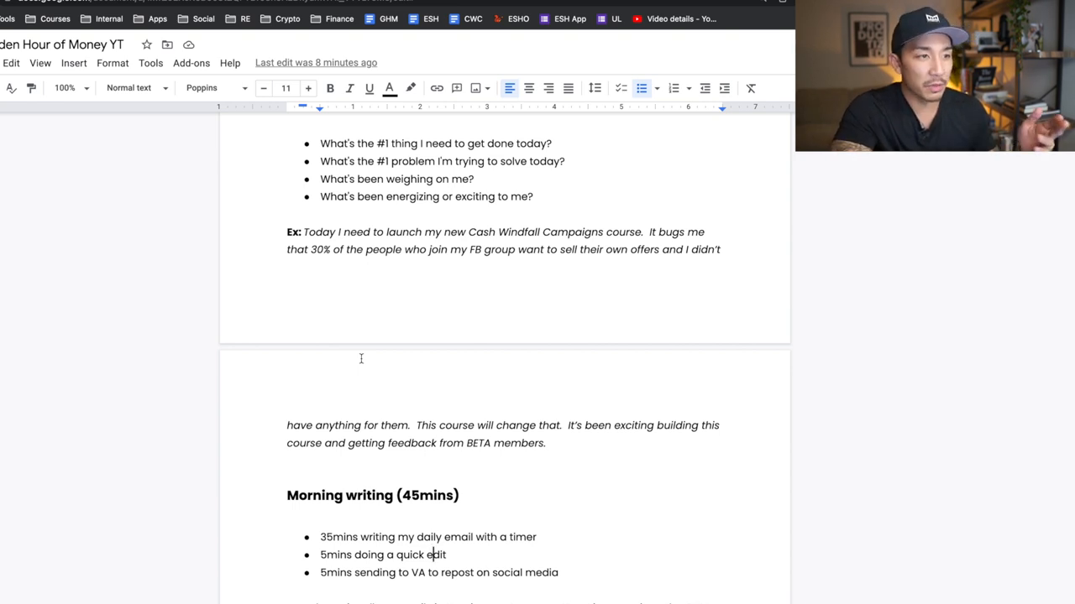
{"action": "mouse_move", "coordinate": [646, 343]}
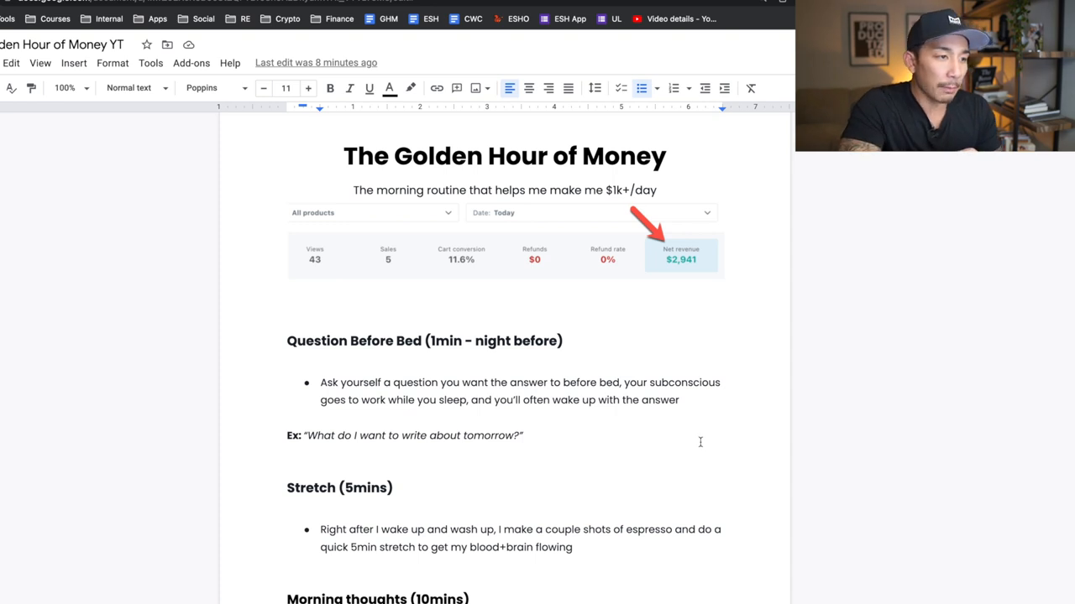
{"action": "scroll", "scroll_direction": "down", "scroll_amount": 3}
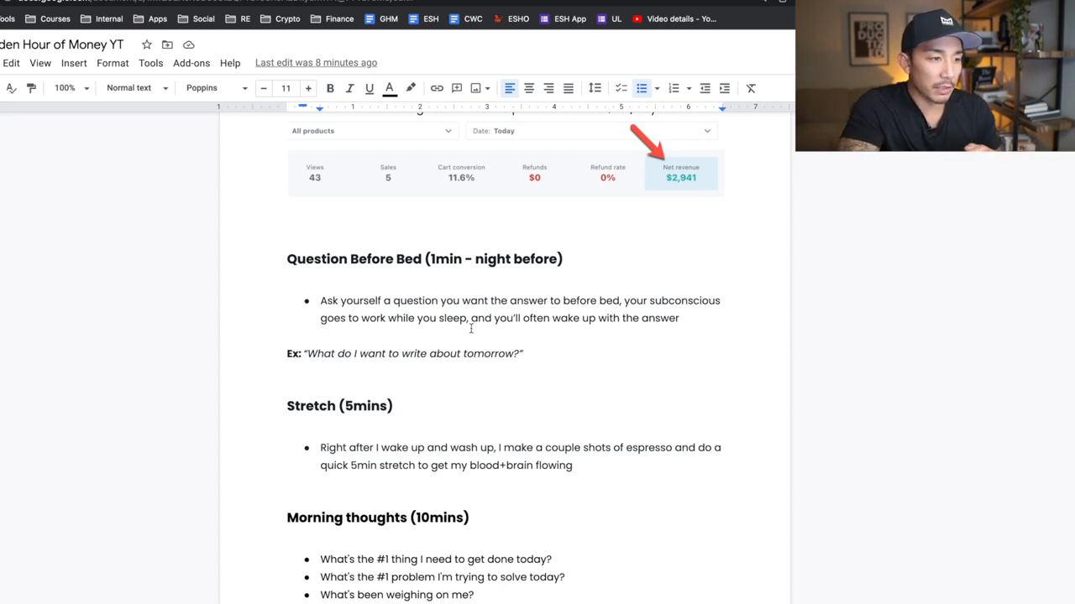
{"action": "scroll", "scroll_direction": "down", "scroll_amount": 3}
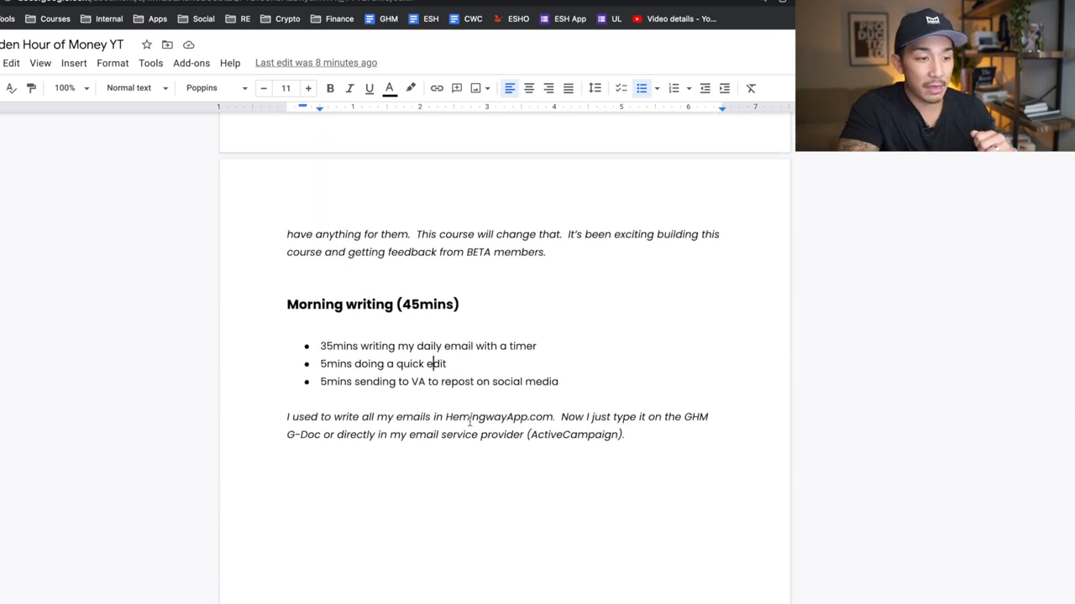
{"action": "scroll", "scroll_direction": "down", "scroll_amount": 3}
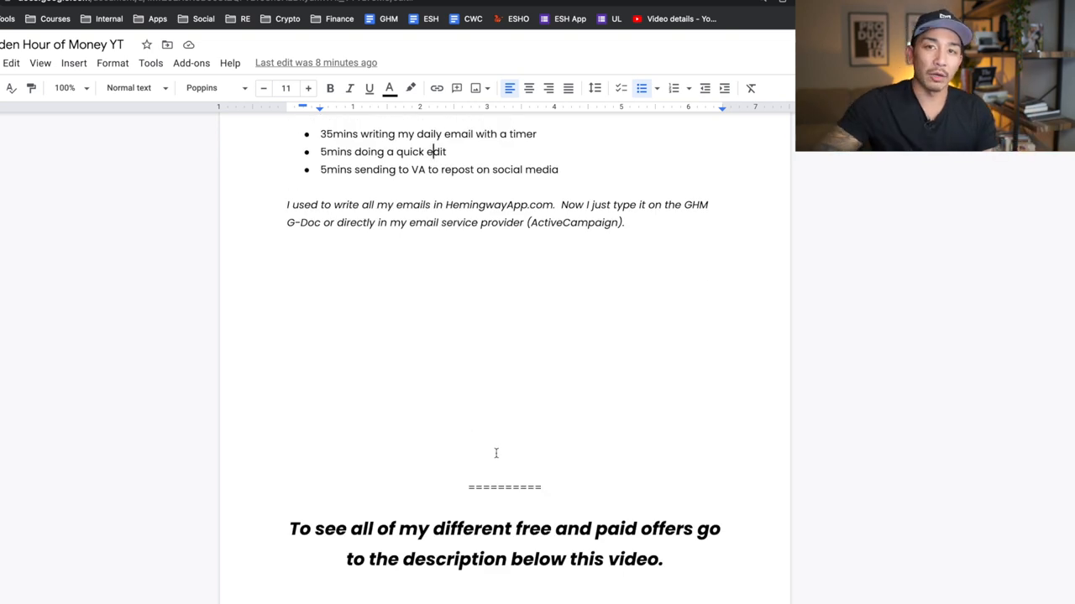
{"action": "scroll", "scroll_direction": "down", "scroll_amount": 3}
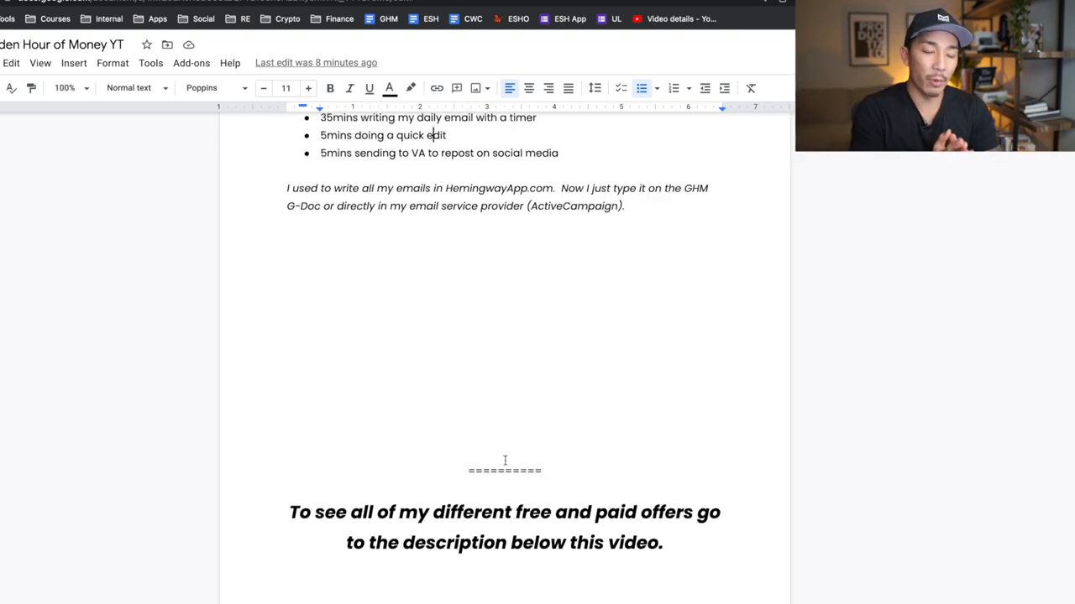